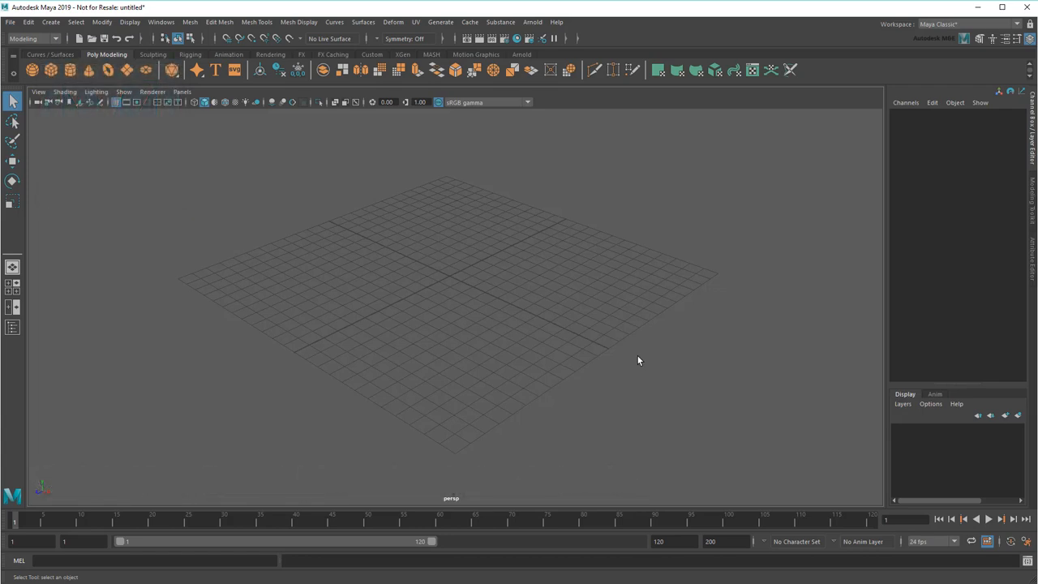
pyautogui.moveTo(616, 360)
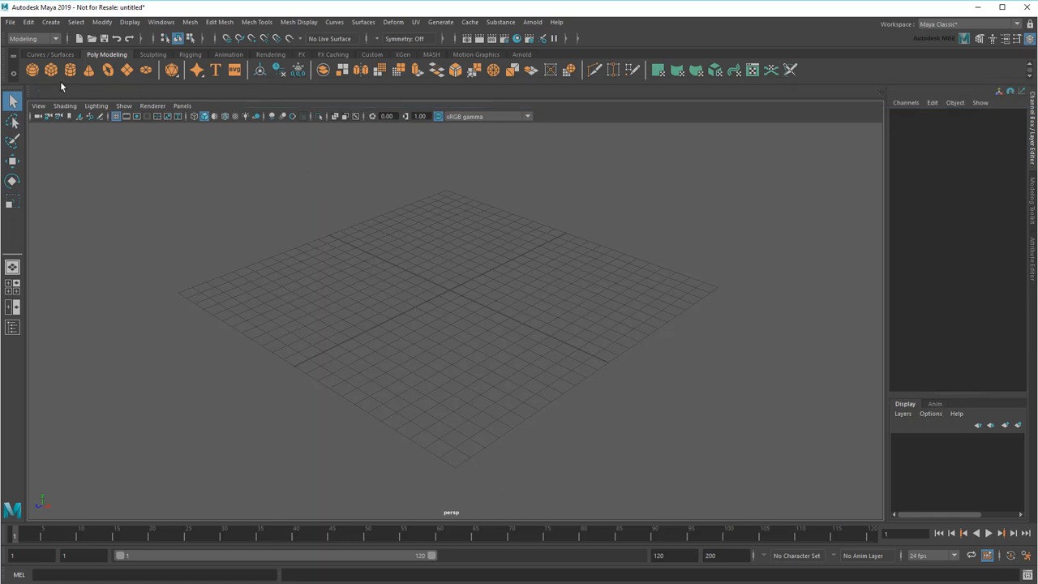
pyautogui.moveTo(198, 70)
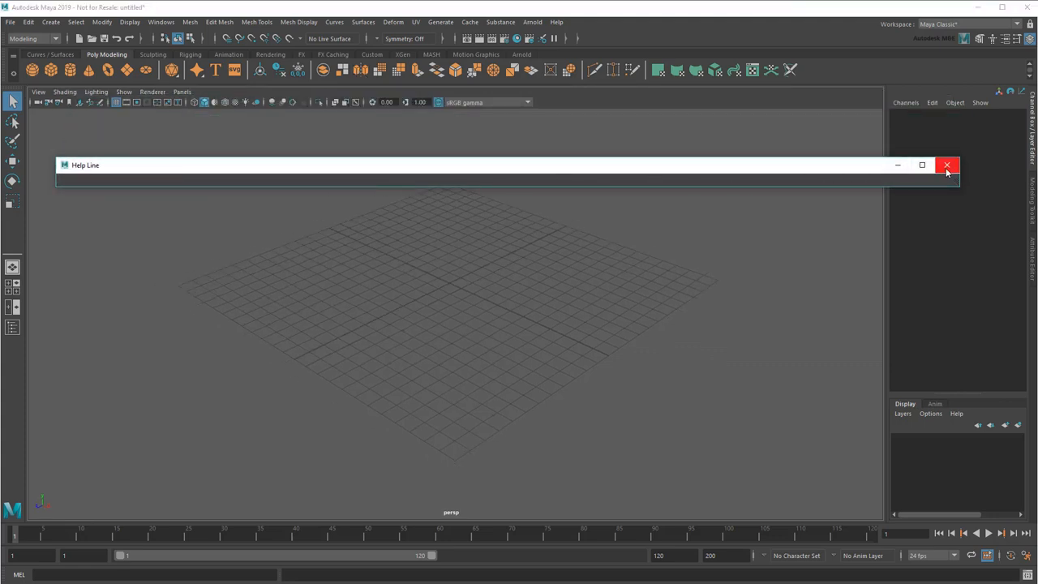
# - Close the floating Help Line and Tool Box panels
pyautogui.click(948, 165)
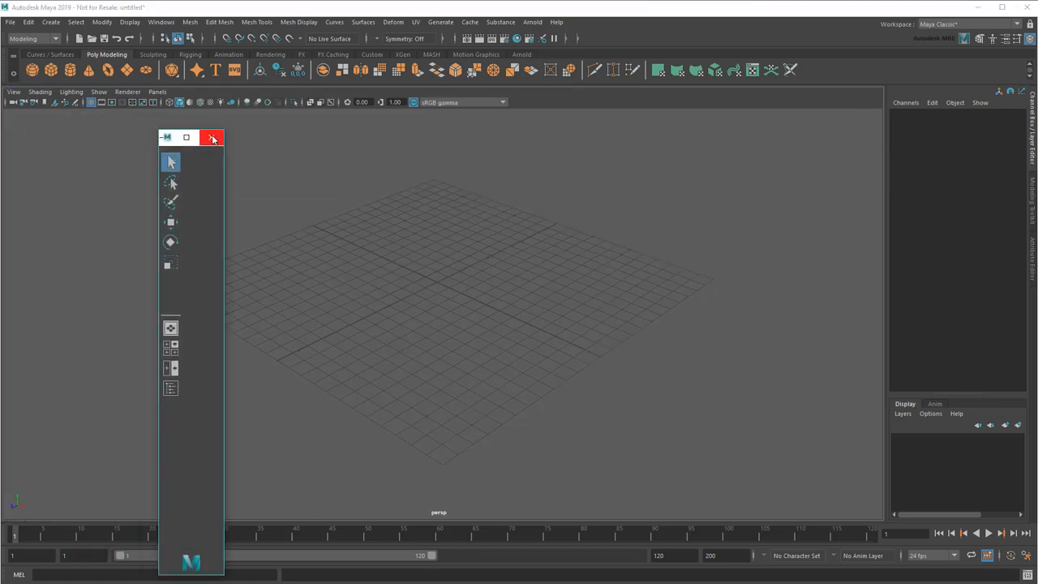
pyautogui.click(211, 136)
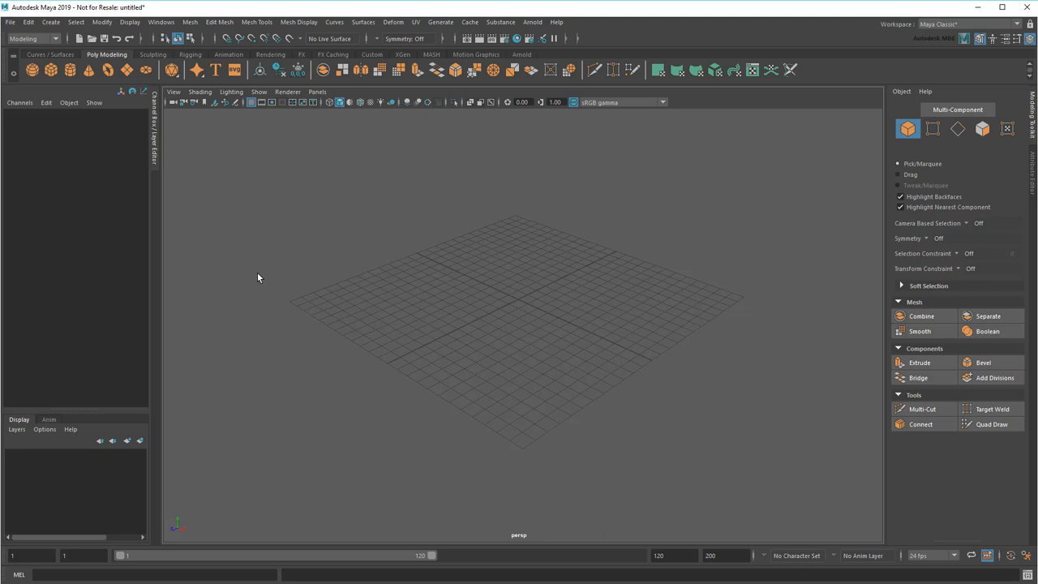
# - Reset the current workspace to defaults and keep Maya Classic active
pyautogui.click(965, 24)
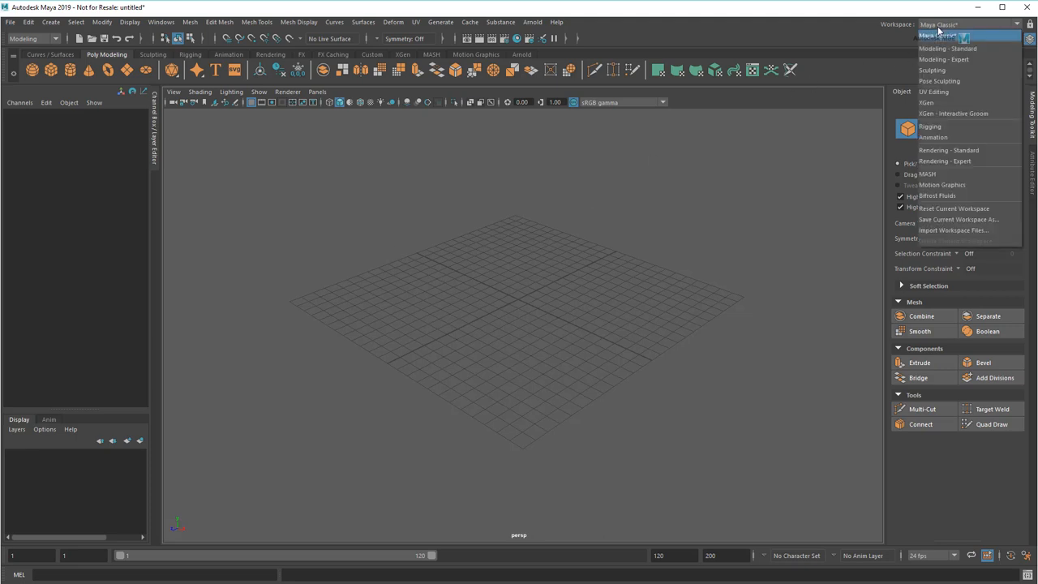
pyautogui.click(939, 36)
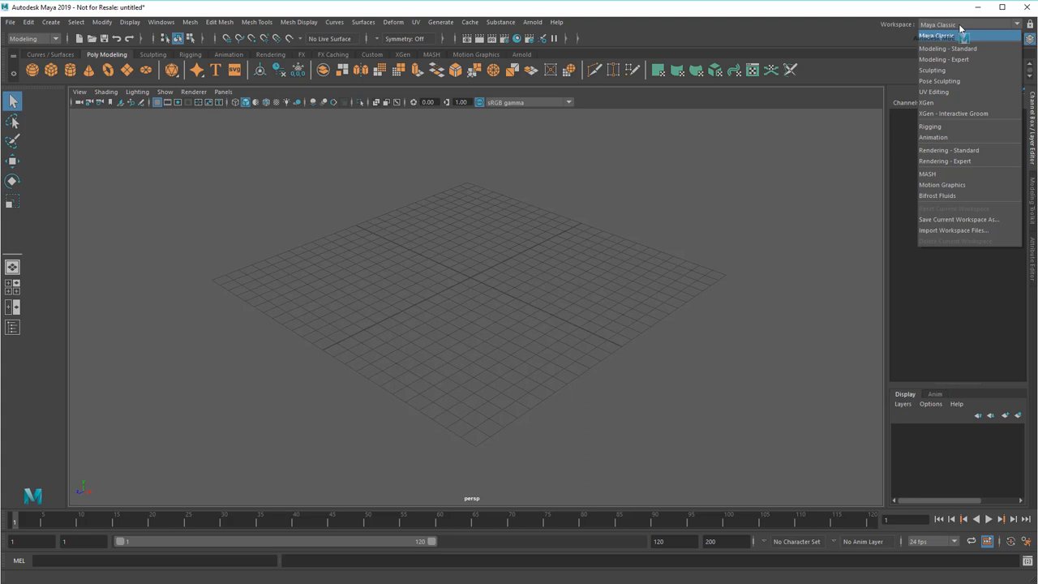
pyautogui.click(947, 49)
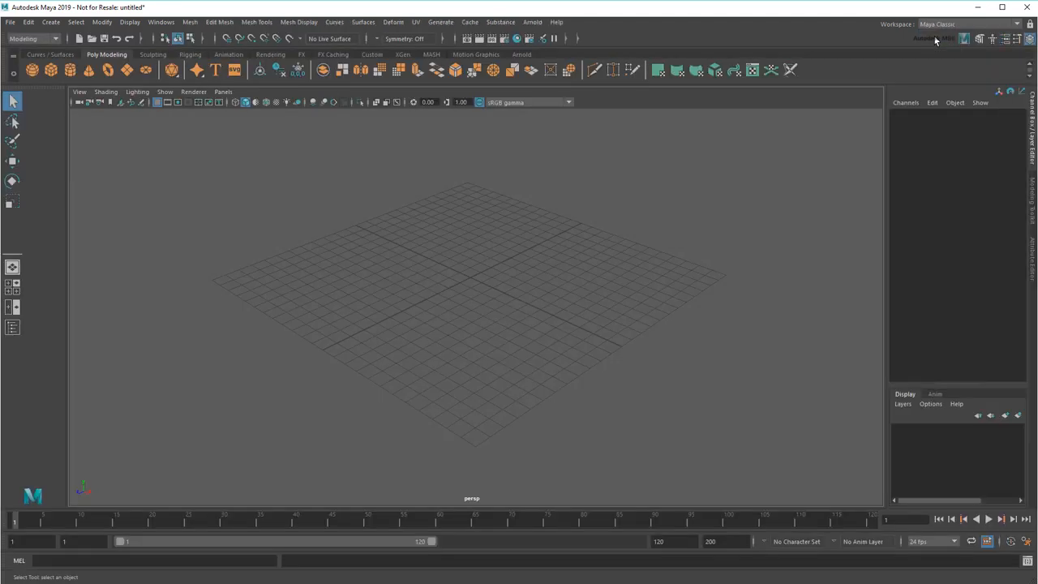
pyautogui.moveTo(935, 42)
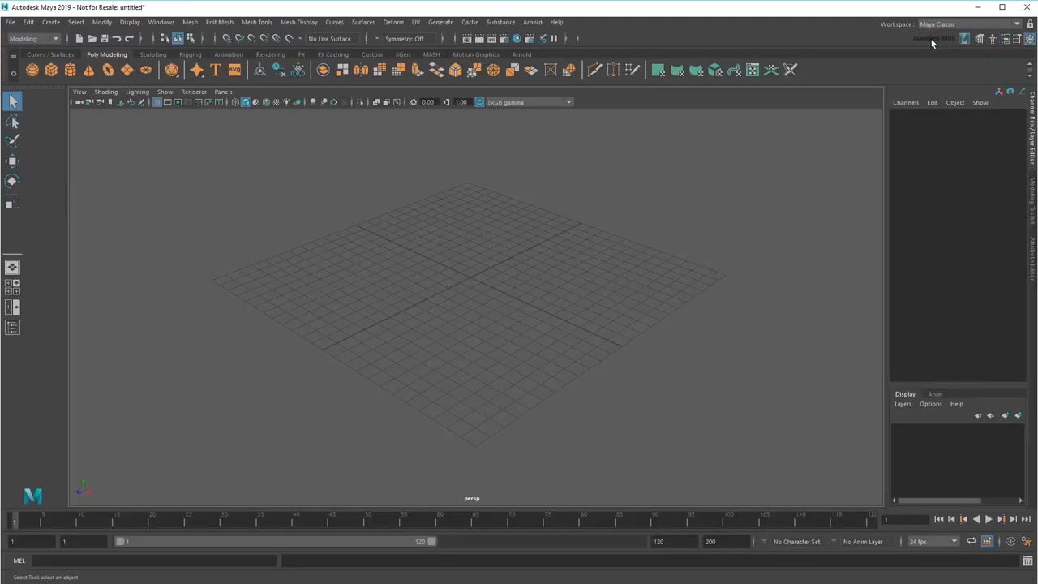
pyautogui.click(130, 23)
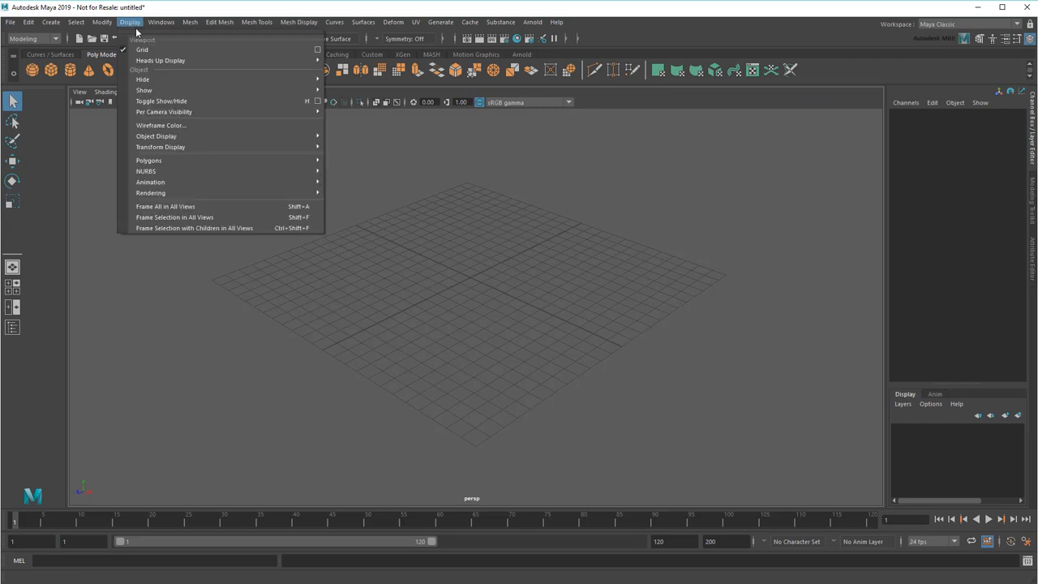
pyautogui.moveTo(161, 60)
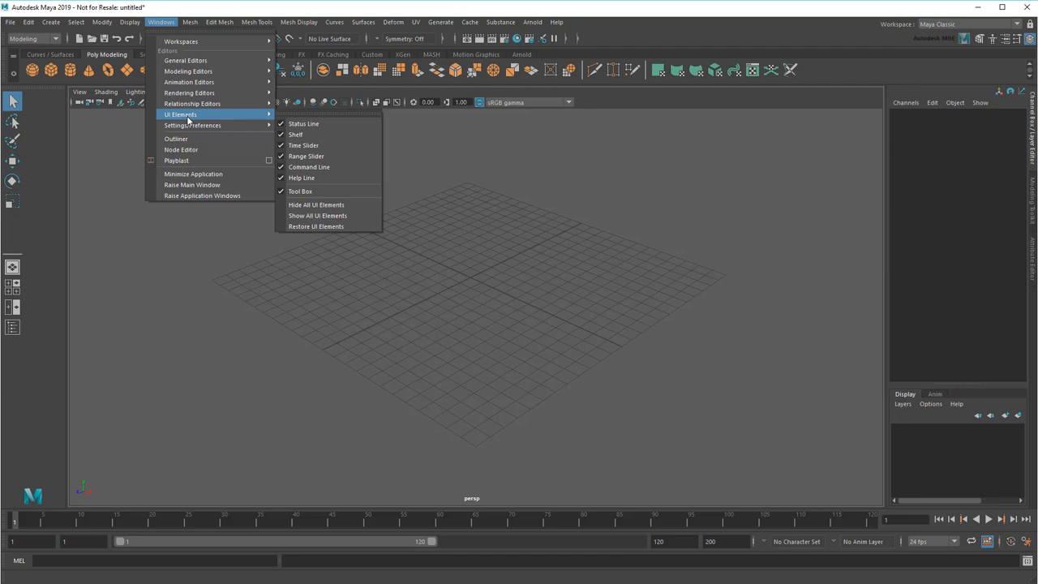
pyautogui.moveTo(328, 126)
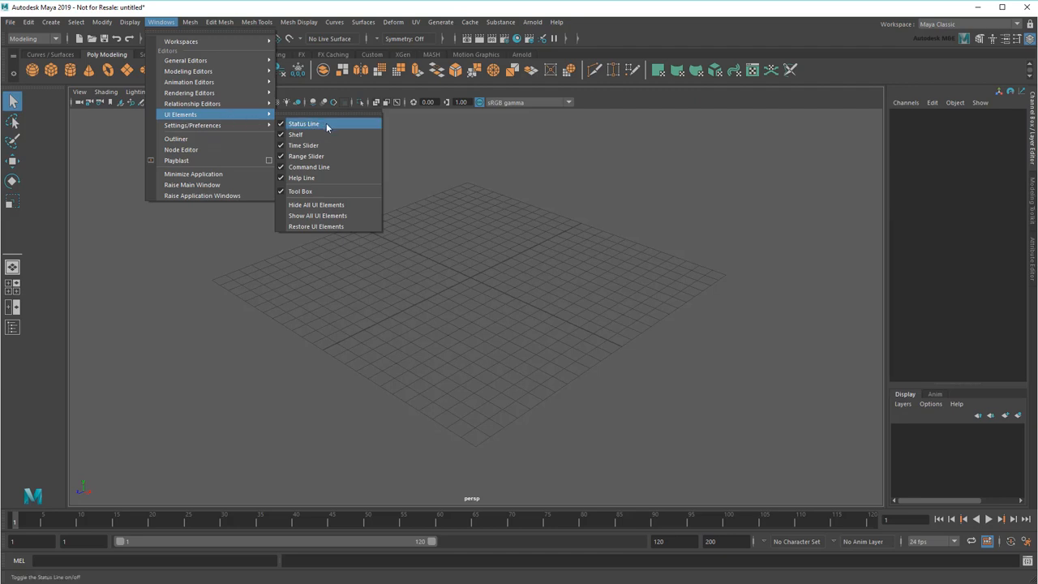
pyautogui.click(305, 124)
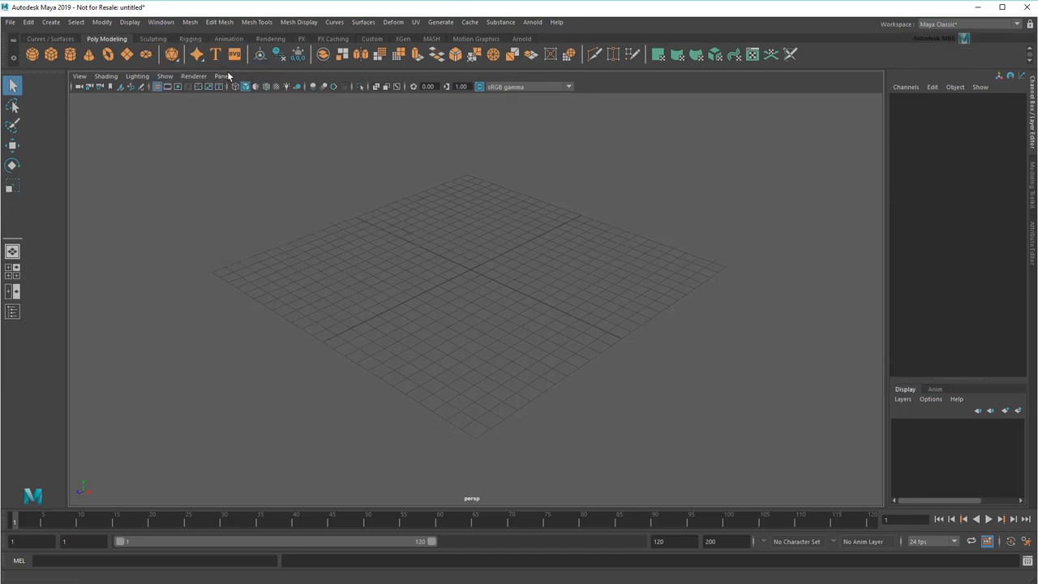
pyautogui.click(162, 23)
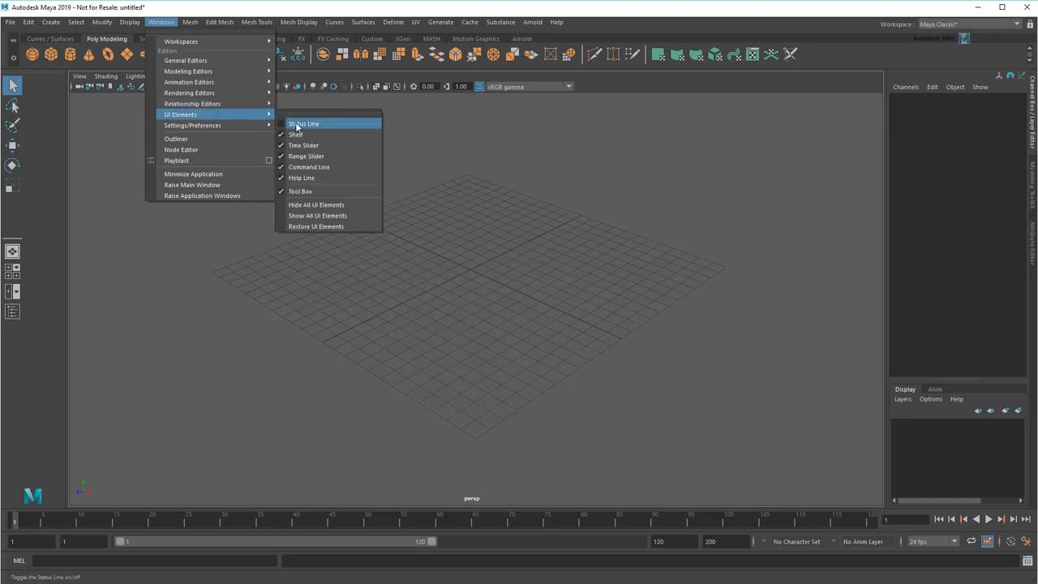
pyautogui.click(303, 124)
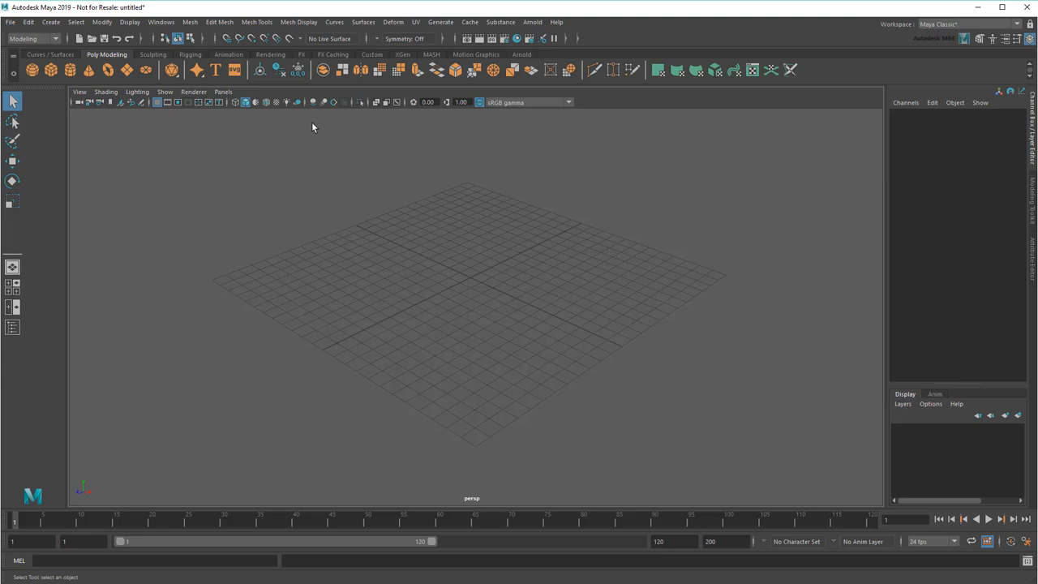
pyautogui.moveTo(312, 126)
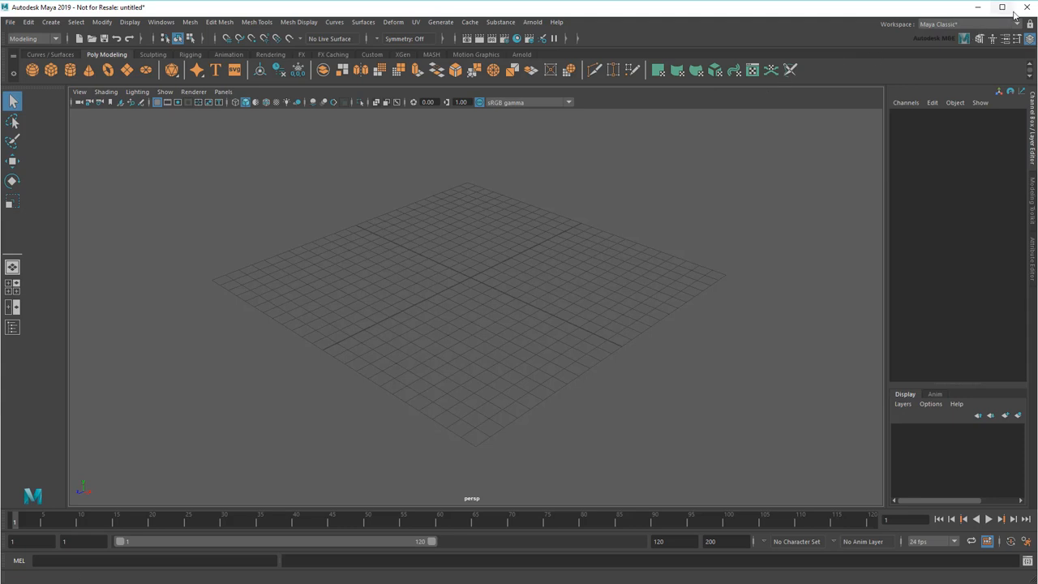
# - Quit Maya and delete the prefs folder from Documents\maya\2019 to the Recycle Bin
pyautogui.click(1027, 7)
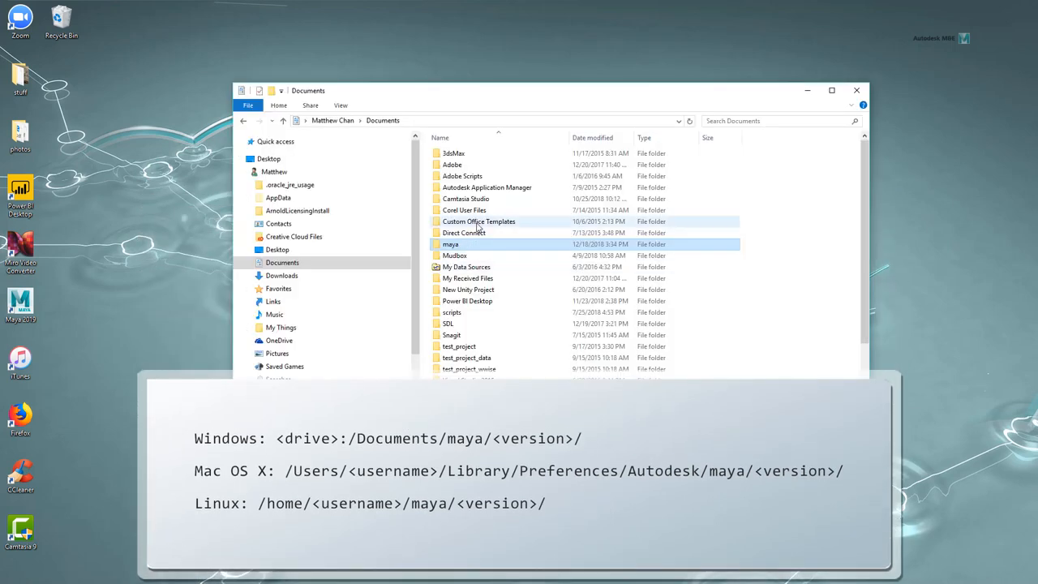
pyautogui.doubleClick(451, 243)
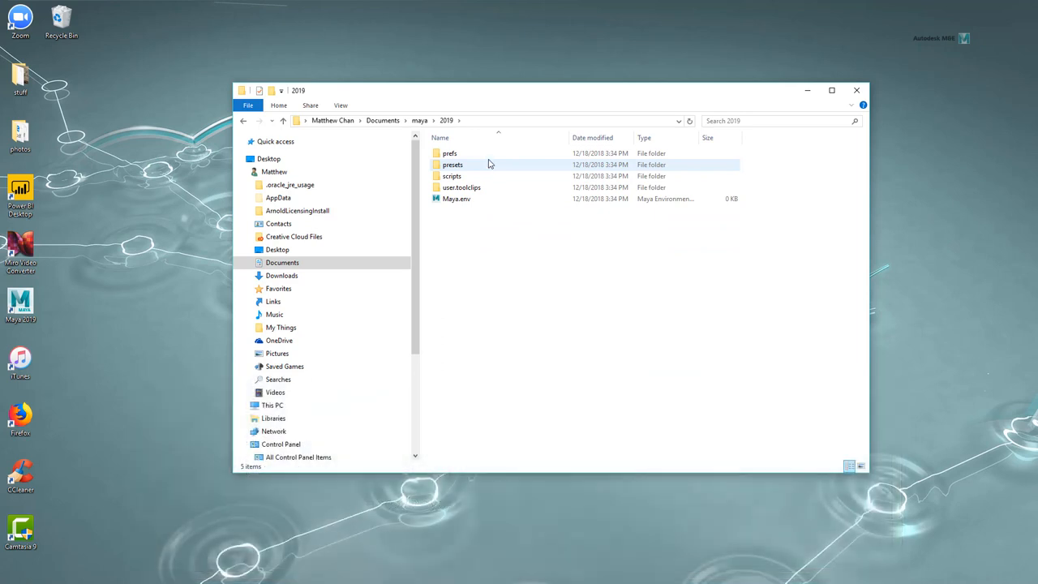
pyautogui.click(449, 152)
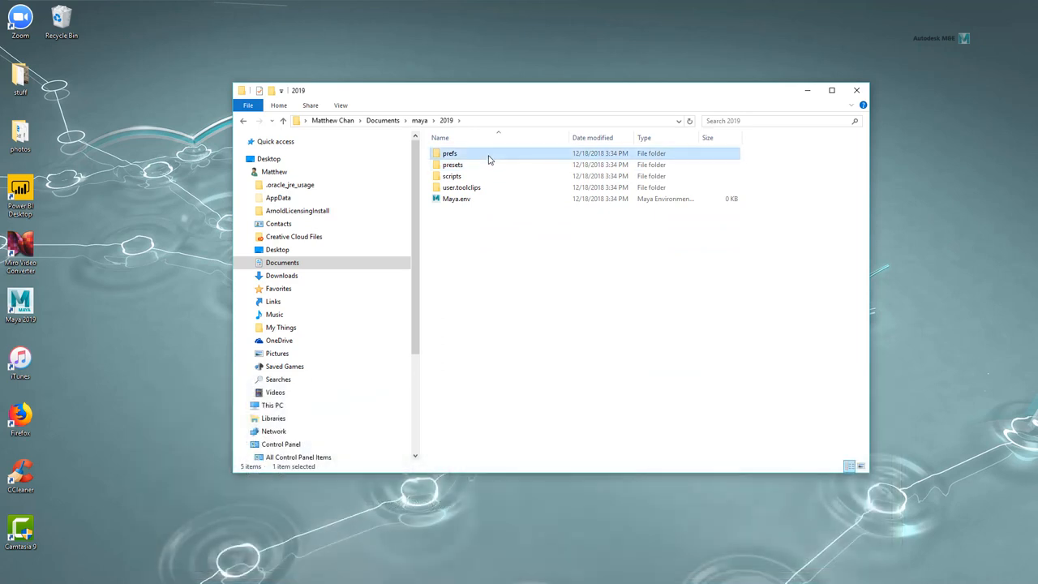
pyautogui.press('Delete')
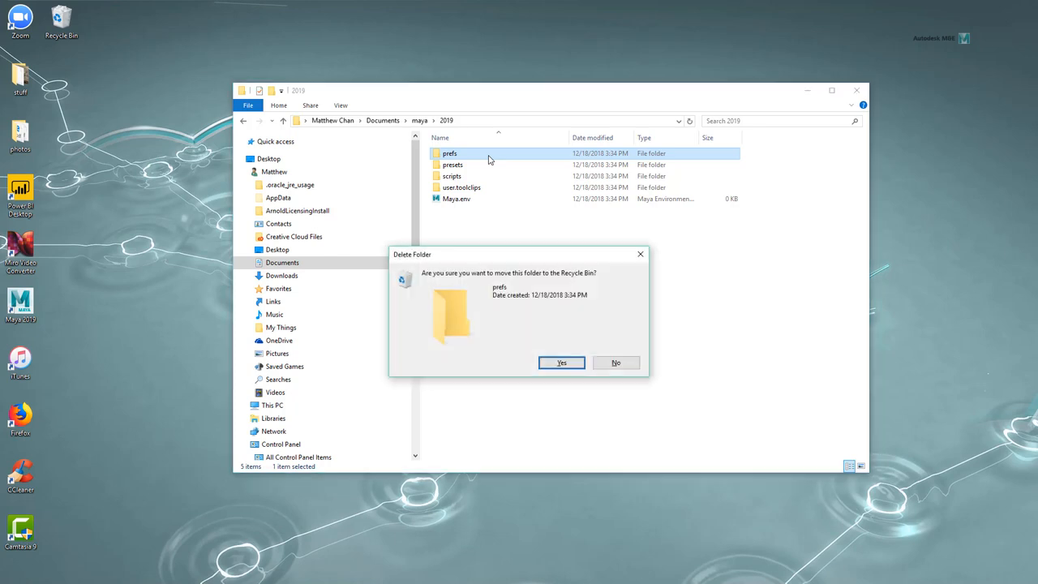
pyautogui.click(561, 363)
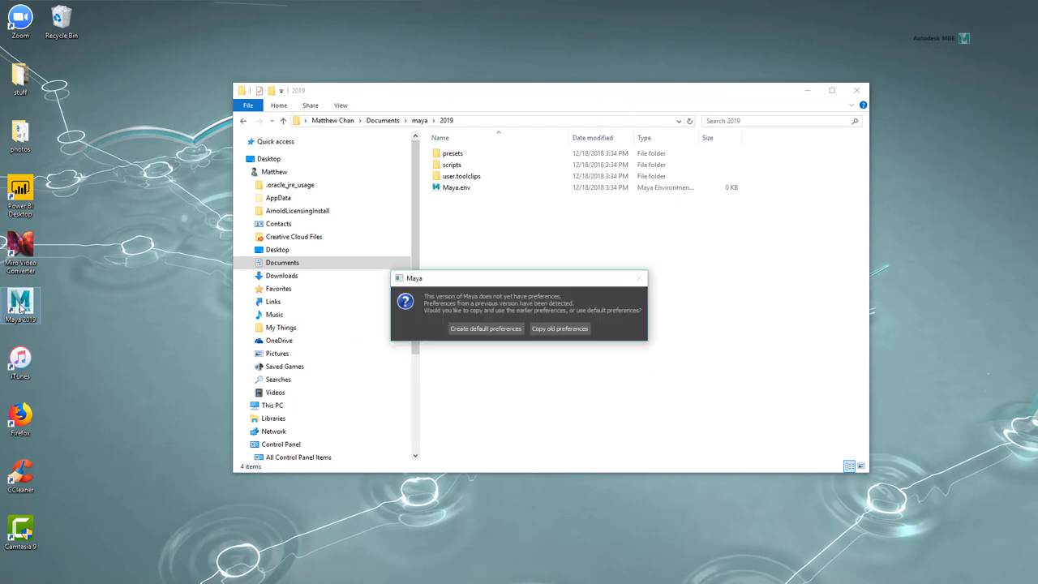
# - Create default preferences and turn off 'Highlight what's new' in the What's New dialog
pyautogui.click(485, 328)
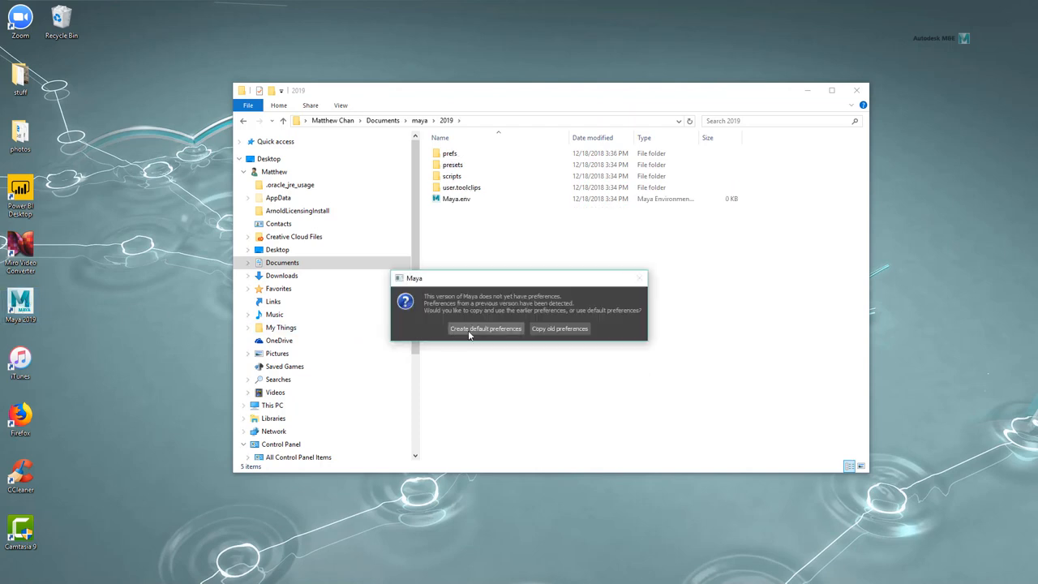
pyautogui.click(487, 327)
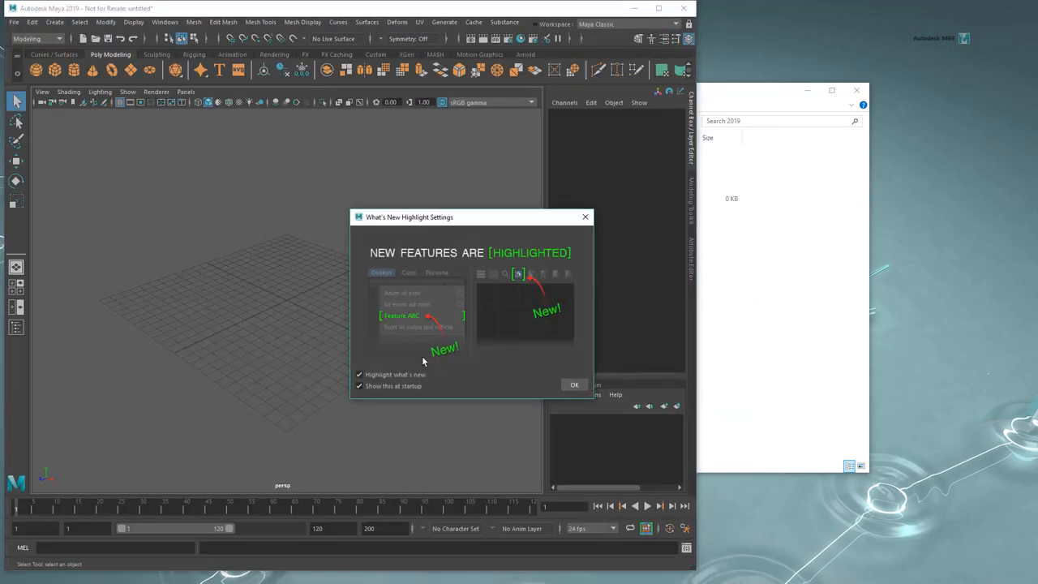
pyautogui.click(360, 373)
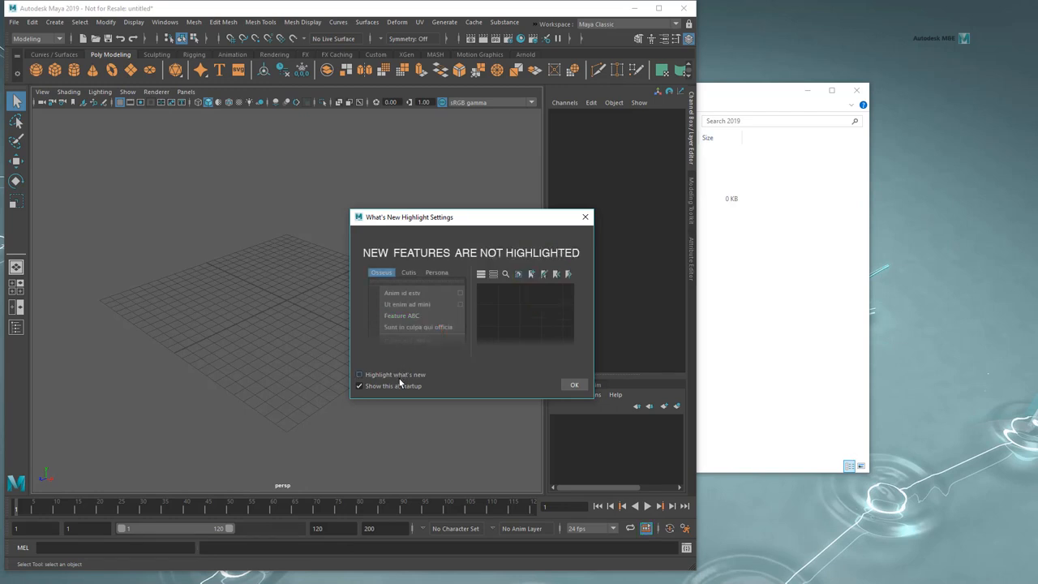
pyautogui.click(574, 385)
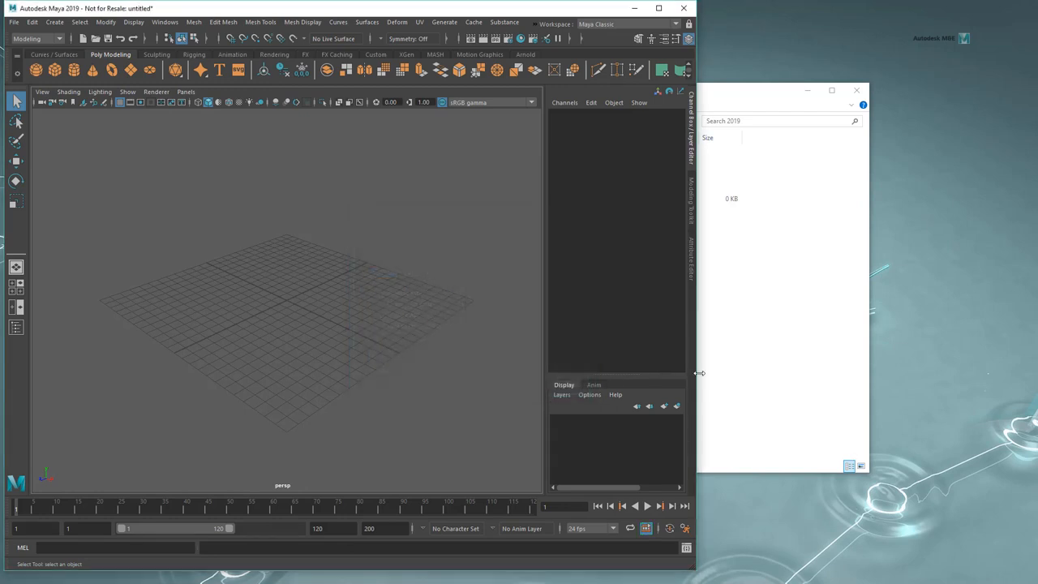